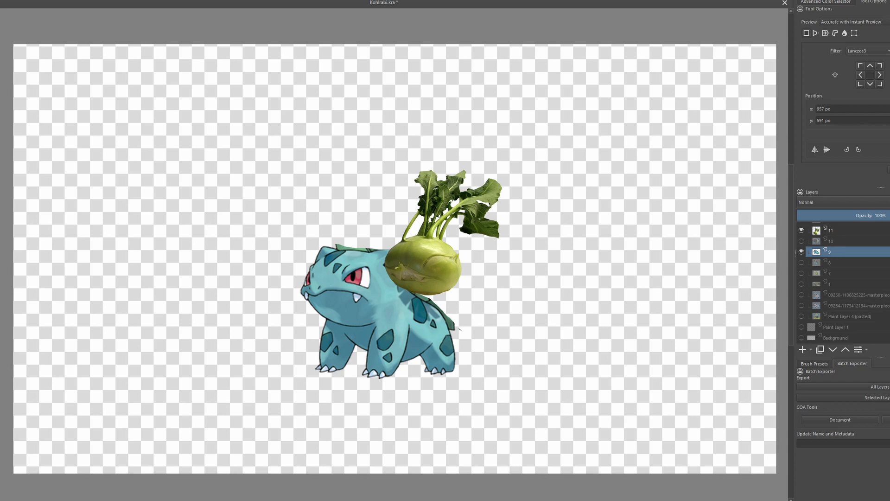
# Browse the YouTube results to find the Unity2D dialogue system with choices tutorial.
pyautogui.click(801, 241)
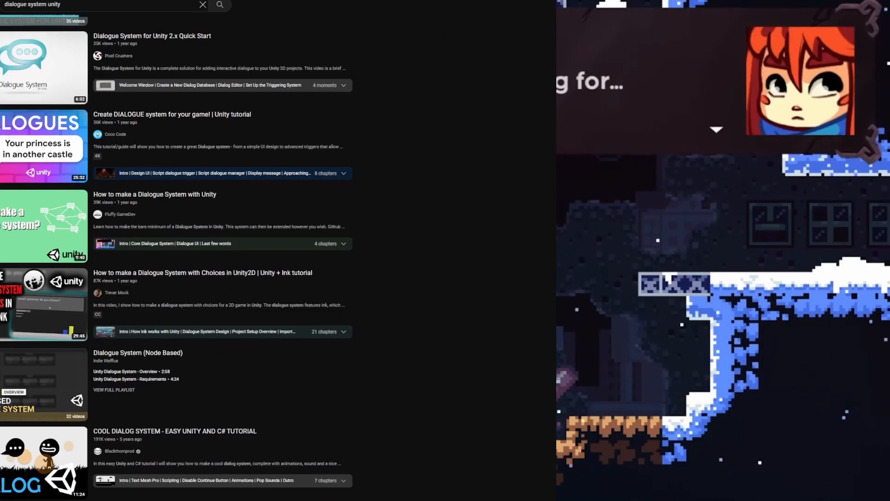
pyautogui.scroll(-3)
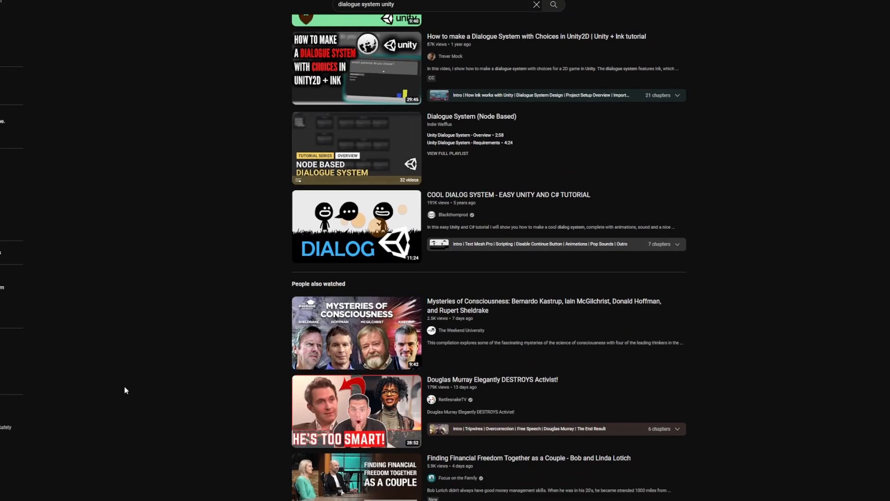
pyautogui.scroll(-3)
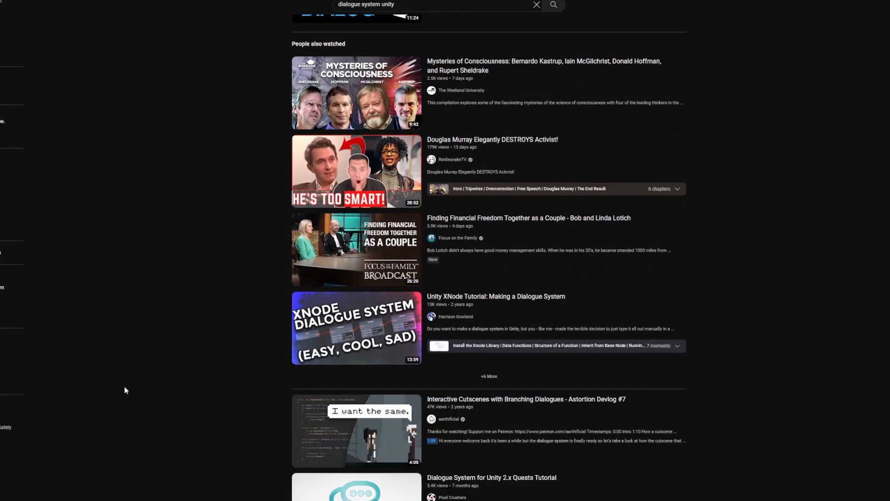
pyautogui.scroll(-3)
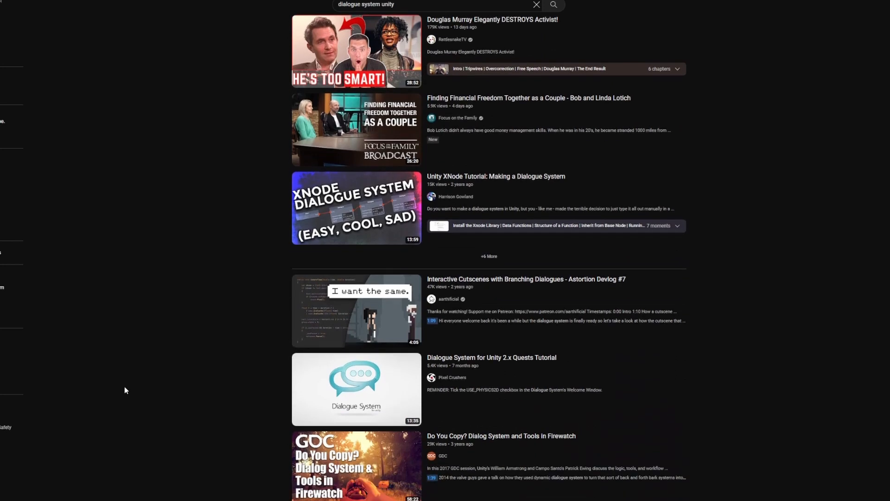
pyautogui.scroll(-3)
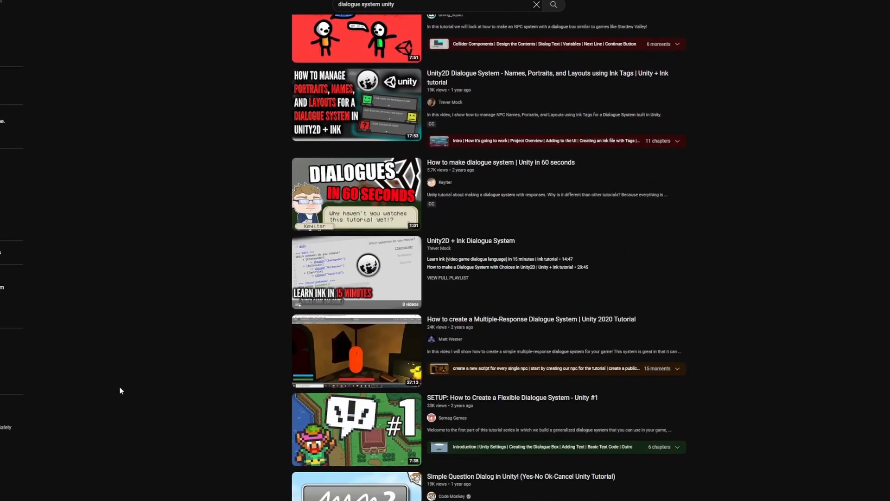
pyautogui.scroll(-3)
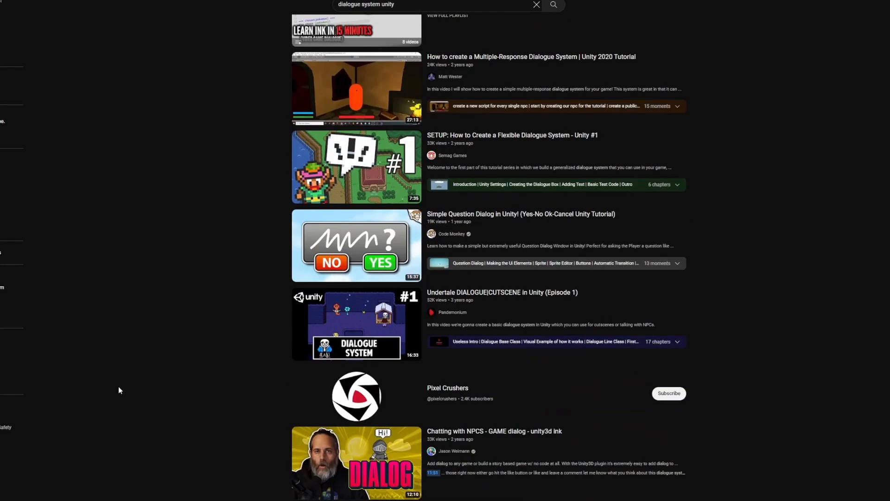
pyautogui.scroll(-3)
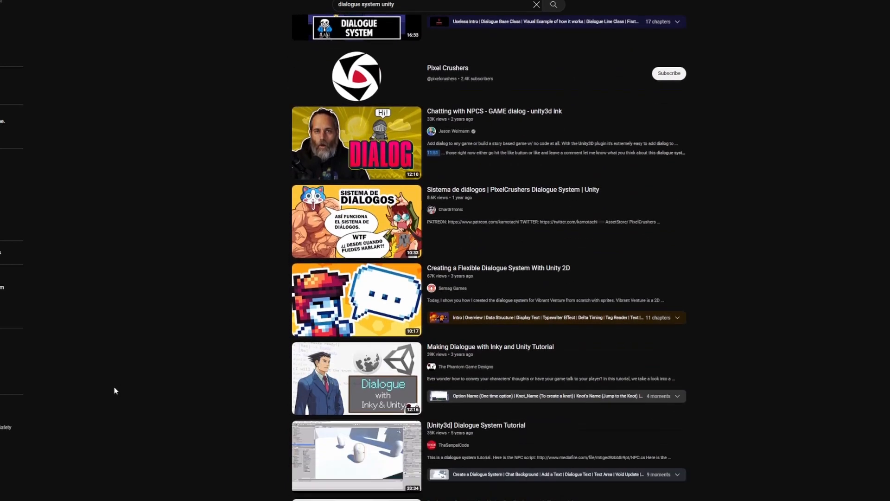
pyautogui.scroll(-3)
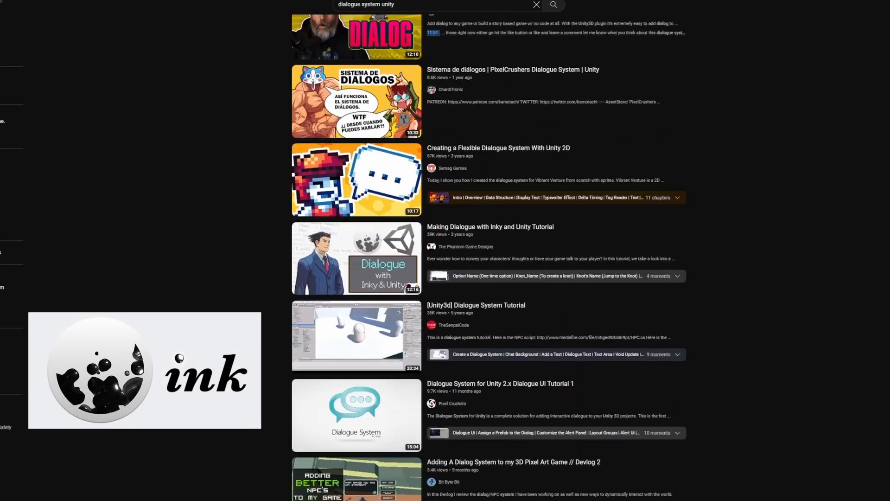
pyautogui.scroll(-3)
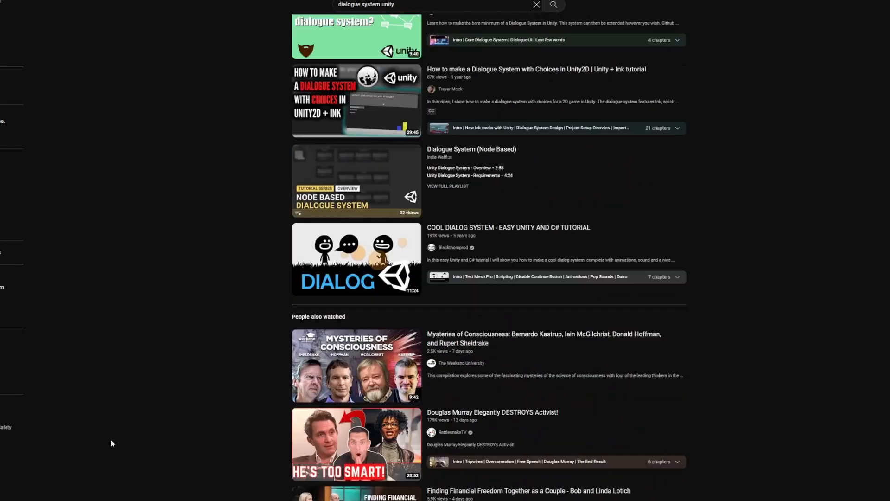
pyautogui.scroll(3)
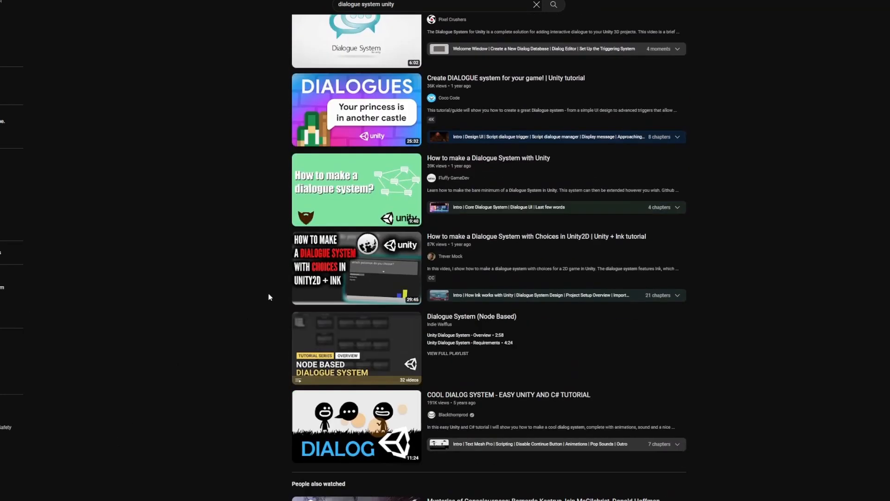
# Play the 'How to make a Dialogue System with Choices in Unity2D' video showing Ms. Yellow speaking.
pyautogui.click(356, 267)
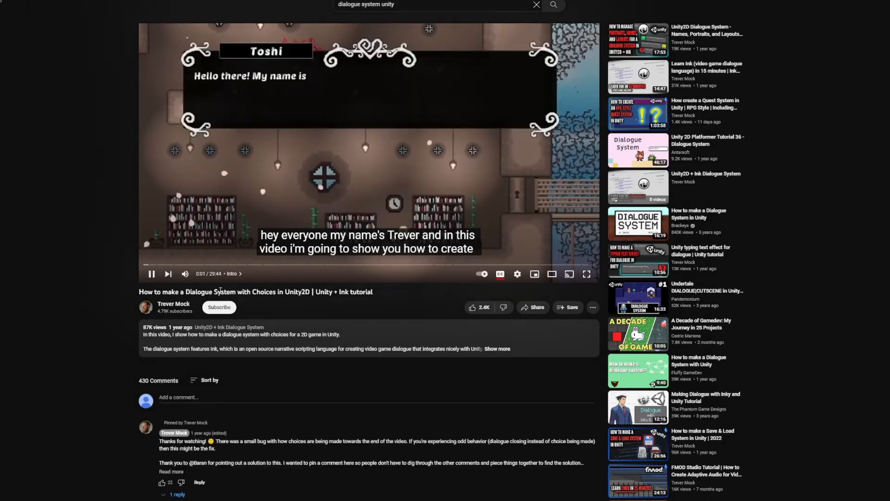
pyautogui.click(585, 273)
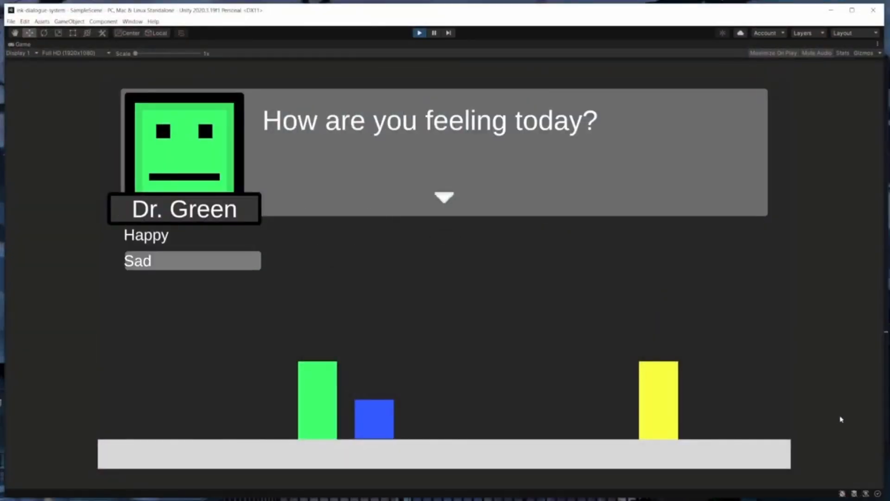
pyautogui.click(192, 260)
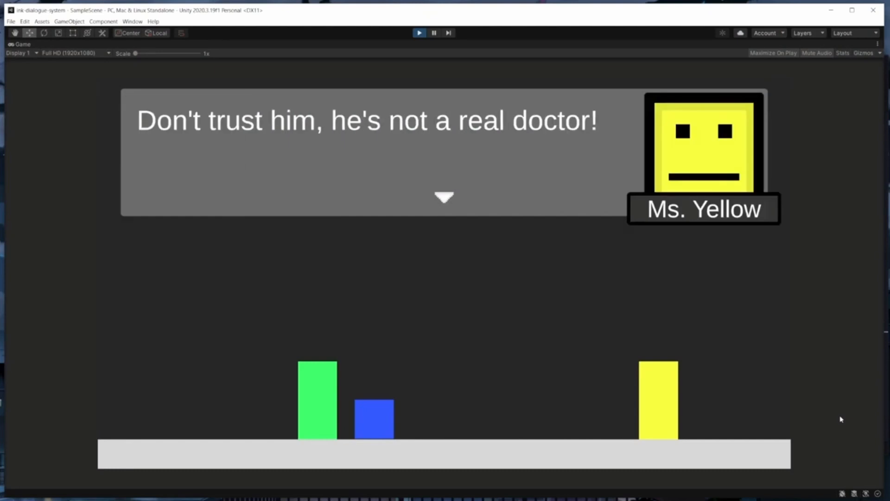